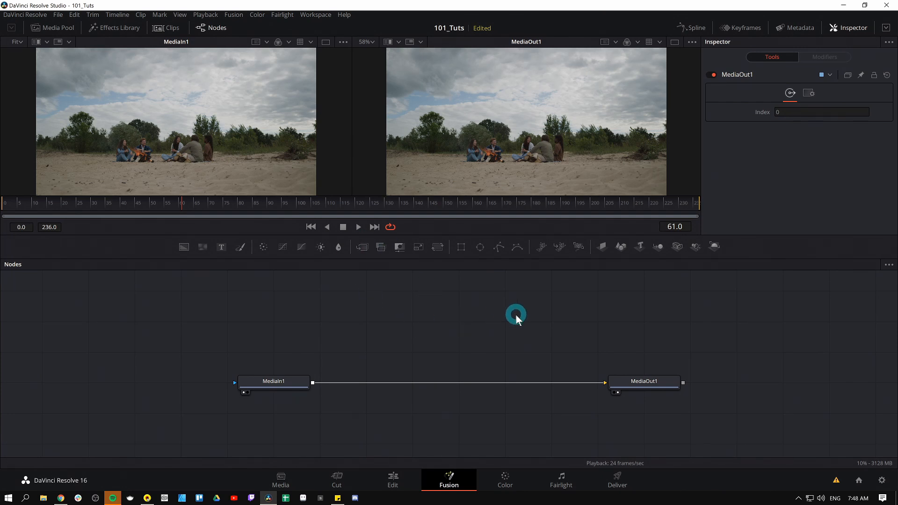
mouse_move(455, 322)
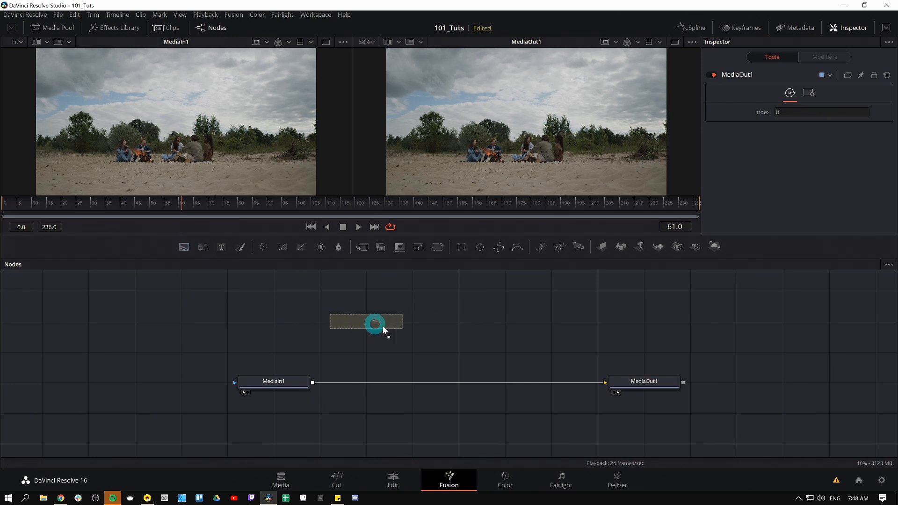
Step: Place Background1 in the Fusion node graph, showing its solid black colour settings
left_click(365, 322)
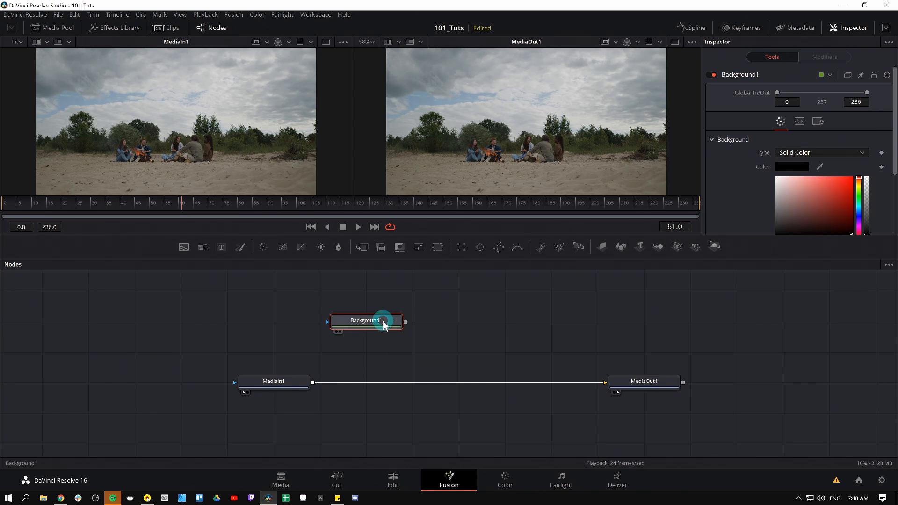
Step: Show Background1 in the viewer so its red solid colour frame is previewed
left_click(366, 320)
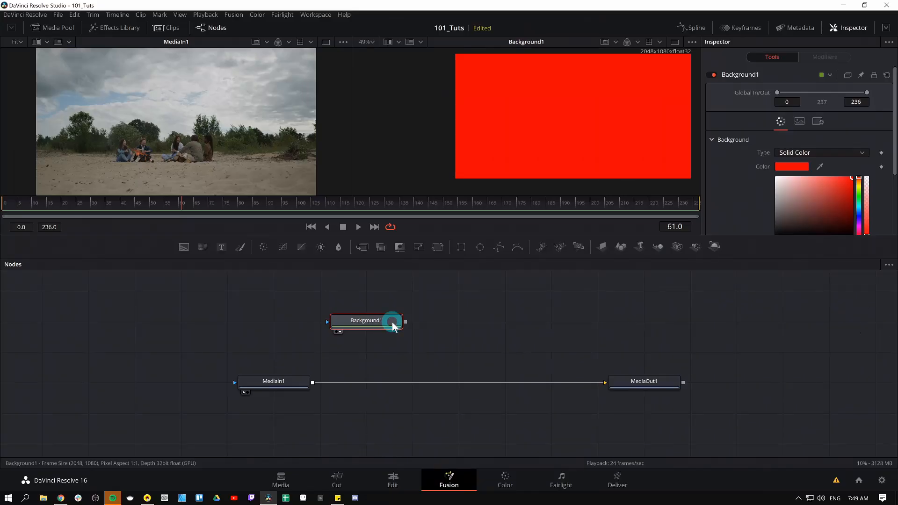
mouse_move(480, 247)
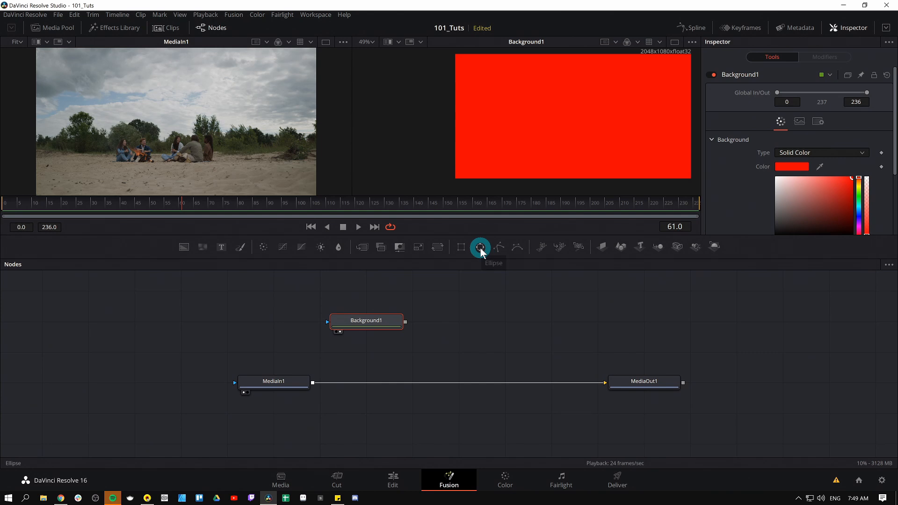
left_click(479, 247)
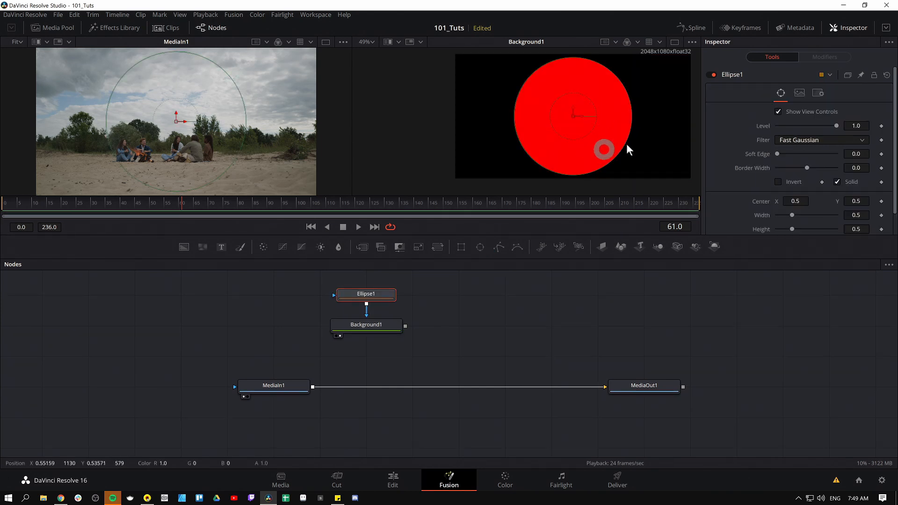
left_click_drag(604, 150, 608, 137)
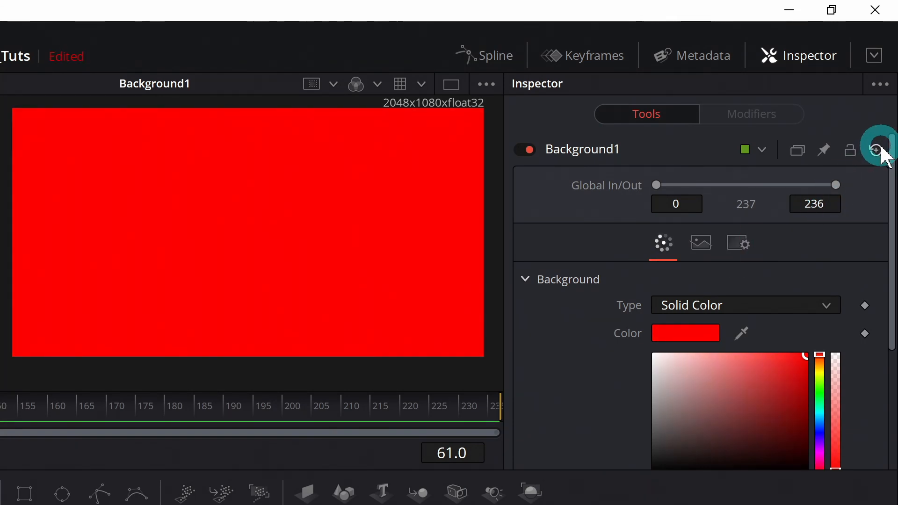
Step: Reset Background1 to its default black and drag its alpha down to transparent
left_click(876, 150)
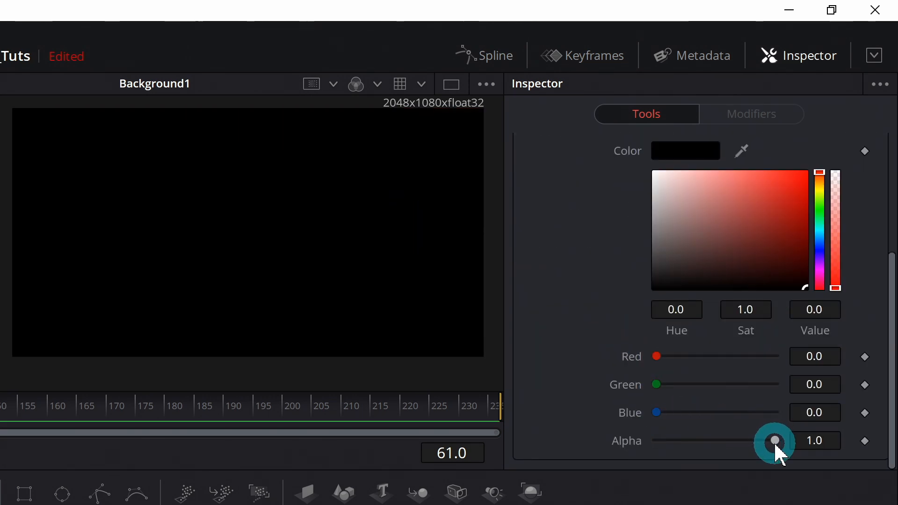
left_click_drag(774, 440, 656, 440)
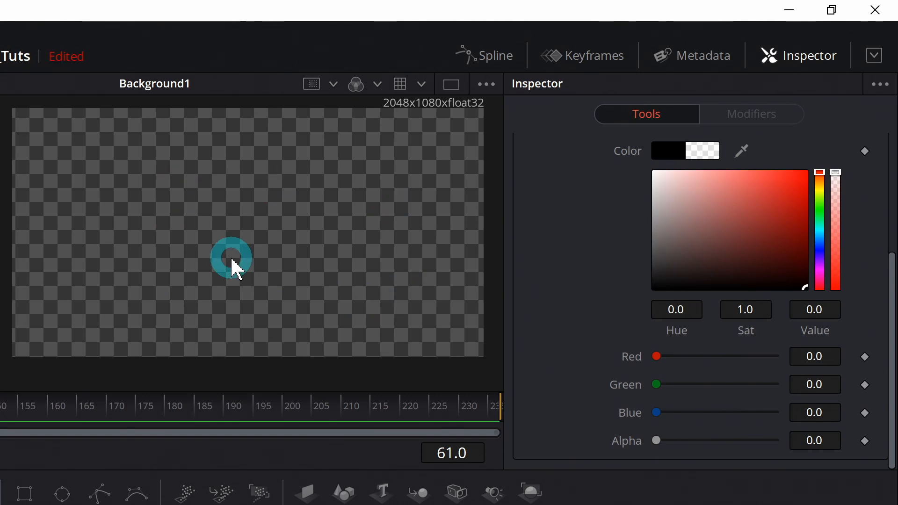
left_click_drag(231, 258, 202, 281)
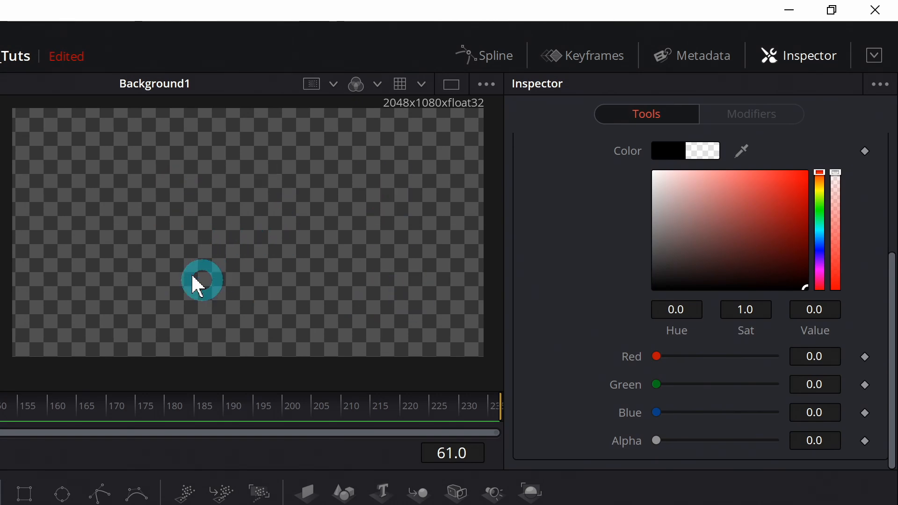
Step: Drag the on-screen controls back and forth across the viewer frame
left_click_drag(202, 281, 328, 270)
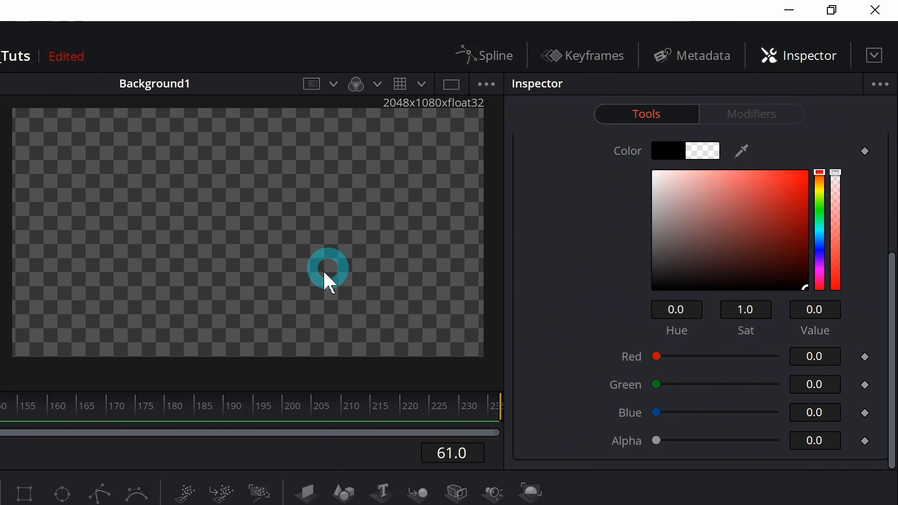
left_click_drag(328, 268, 194, 273)
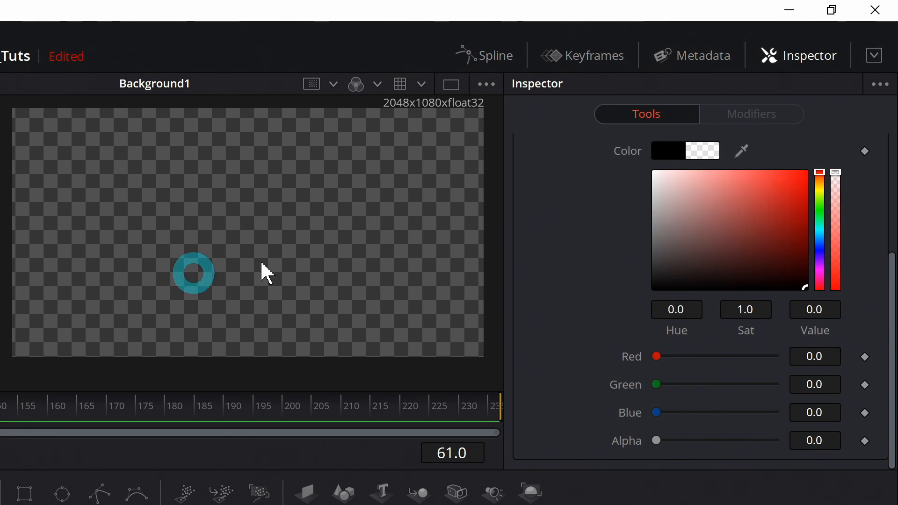
left_click_drag(193, 273, 278, 289)
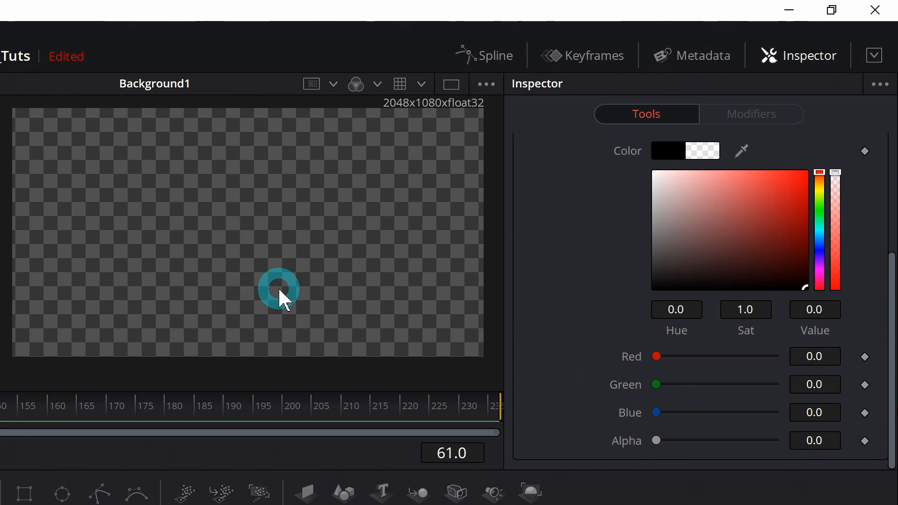
left_click_drag(279, 288, 259, 272)
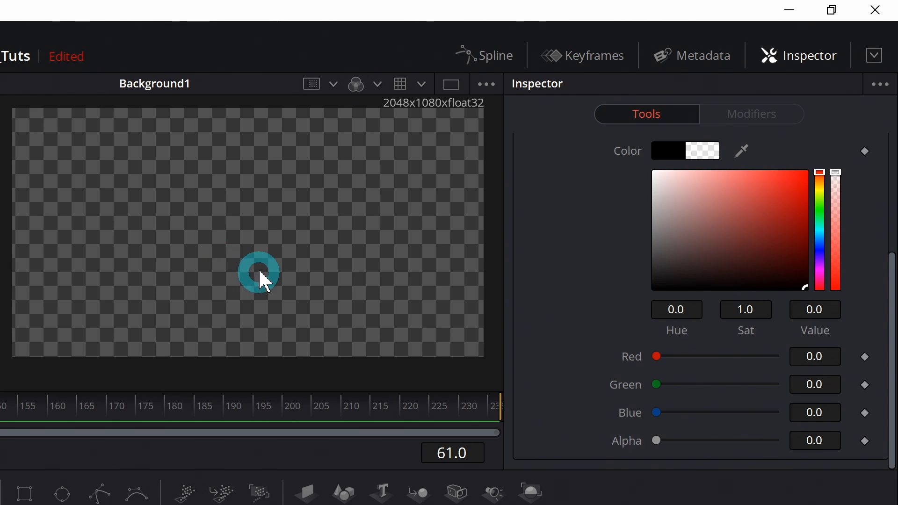
left_click_drag(258, 272, 198, 247)
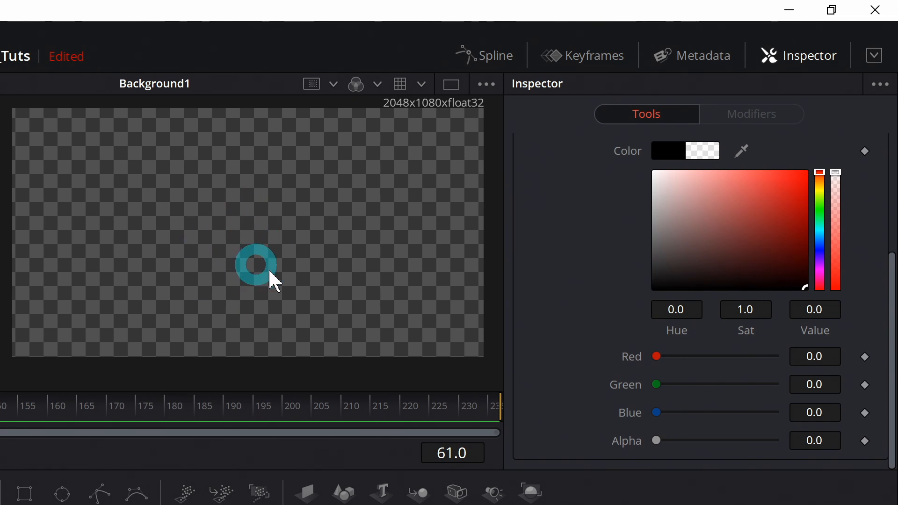
left_click_drag(256, 265, 249, 291)
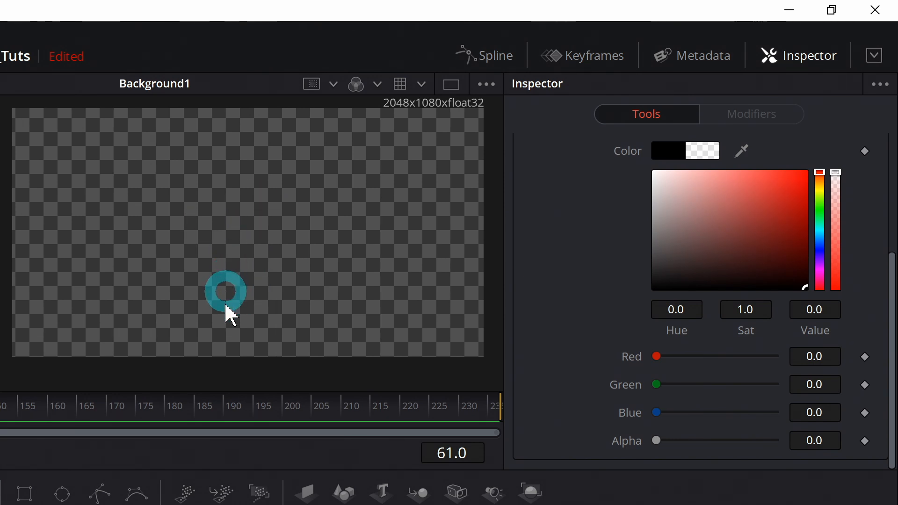
left_click_drag(225, 291, 257, 300)
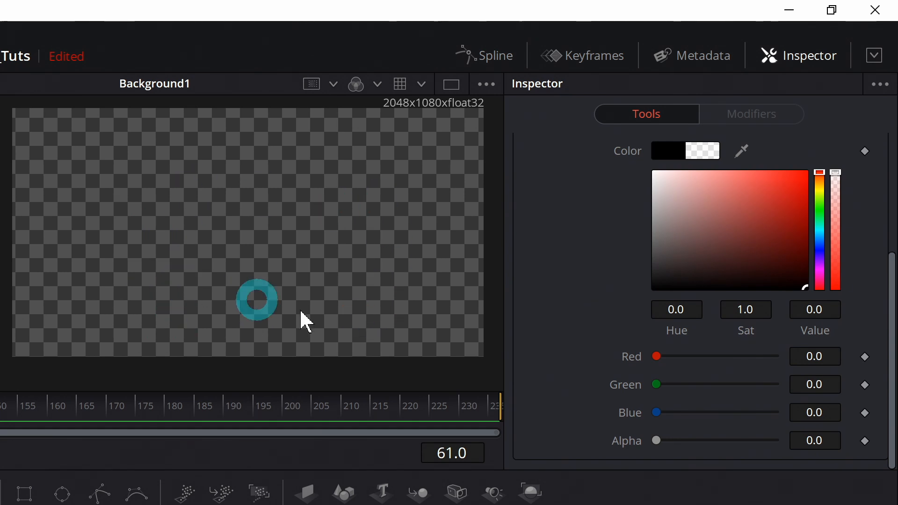
left_click_drag(257, 299, 324, 294)
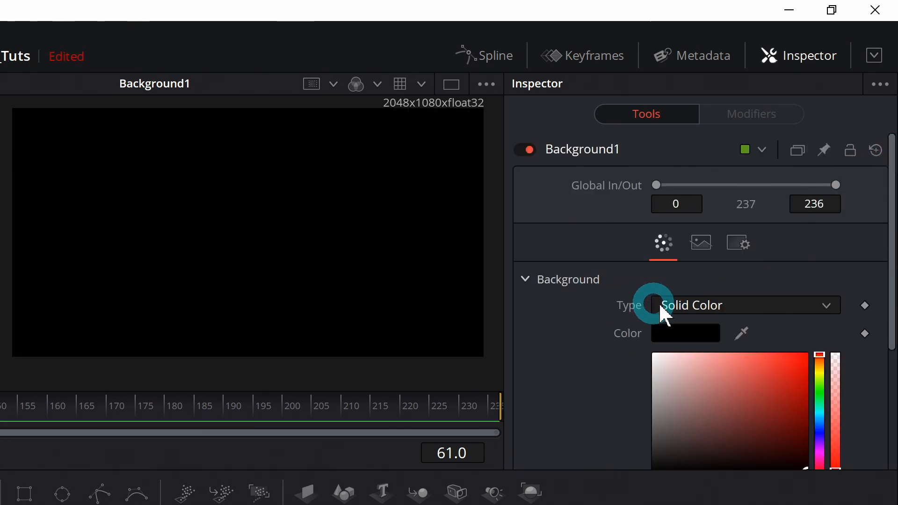
Step: Cycle Background1's Type through Horizontal, Vertical and Four Corner fills
left_click(744, 306)
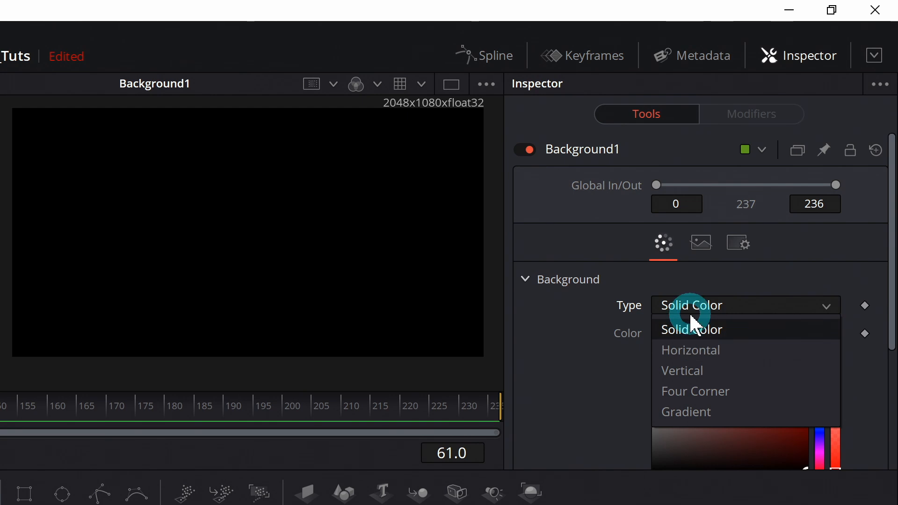
left_click(690, 350)
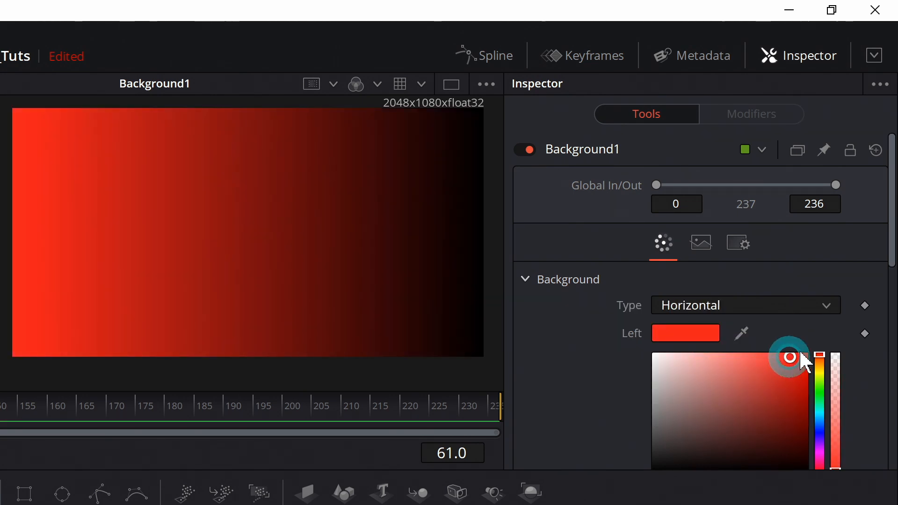
scroll("down", 3)
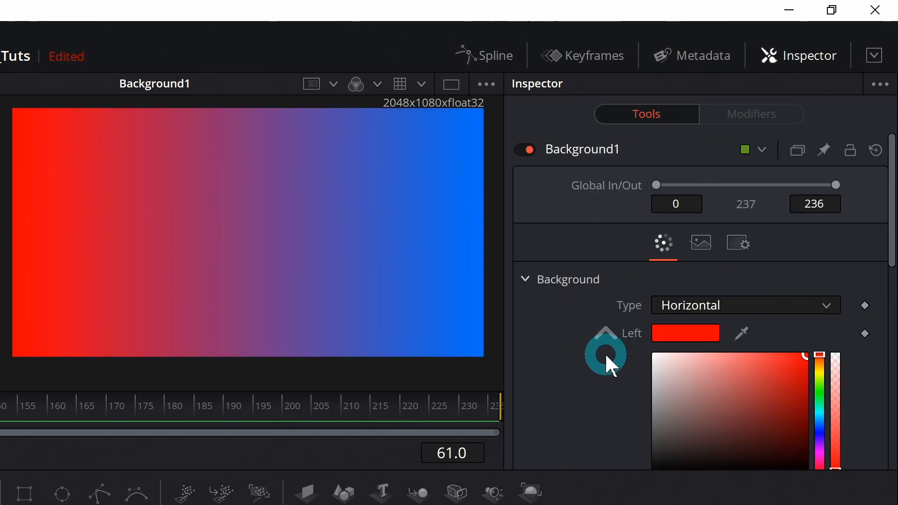
left_click(745, 304)
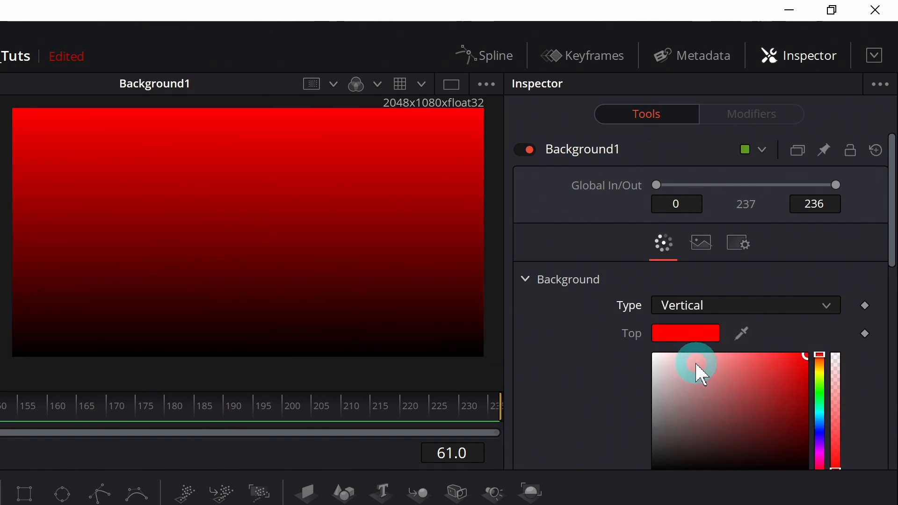
left_click(744, 305)
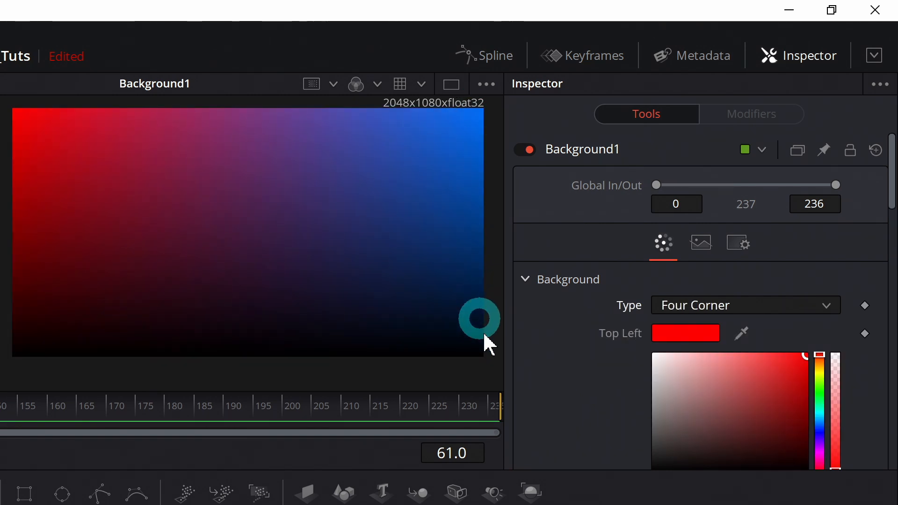
left_click(745, 304)
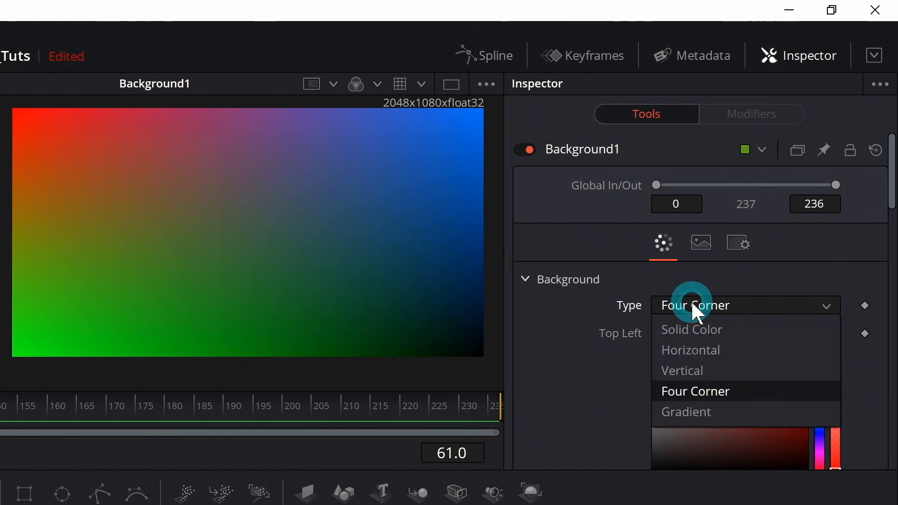
mouse_move(713, 415)
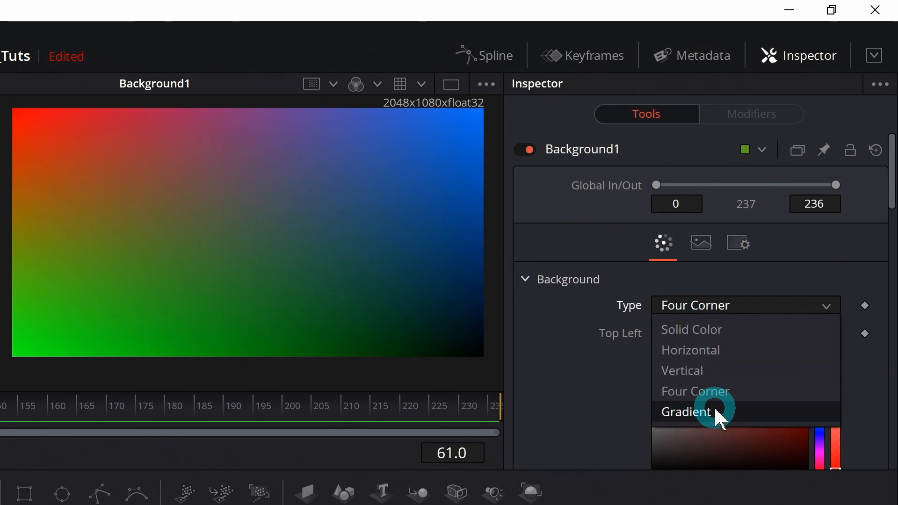
Step: Set Type to Gradient, angle it diagonally, and make the middle stop red
left_click(685, 411)
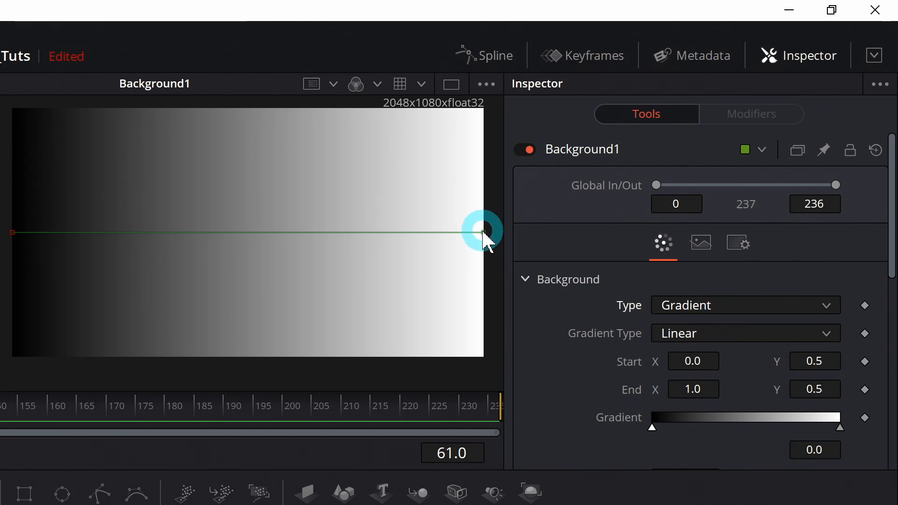
left_click_drag(484, 231, 214, 324)
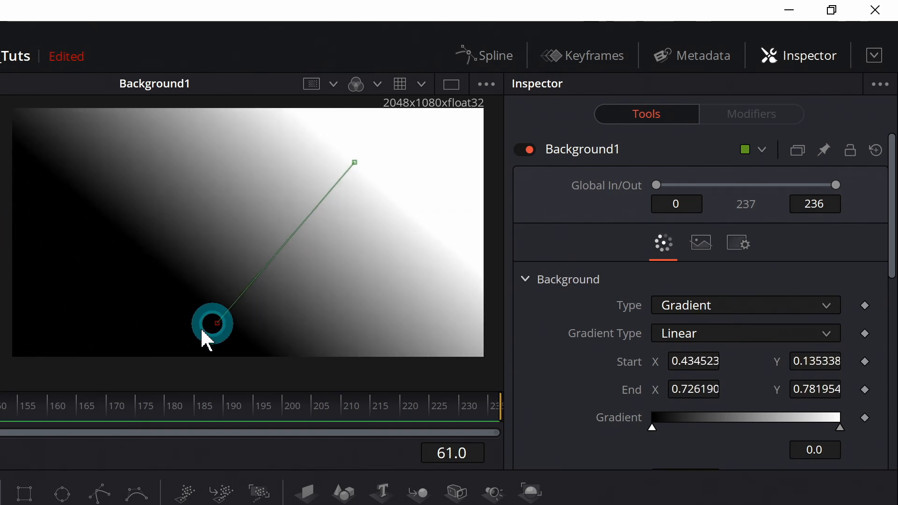
left_click_drag(212, 324, 315, 123)
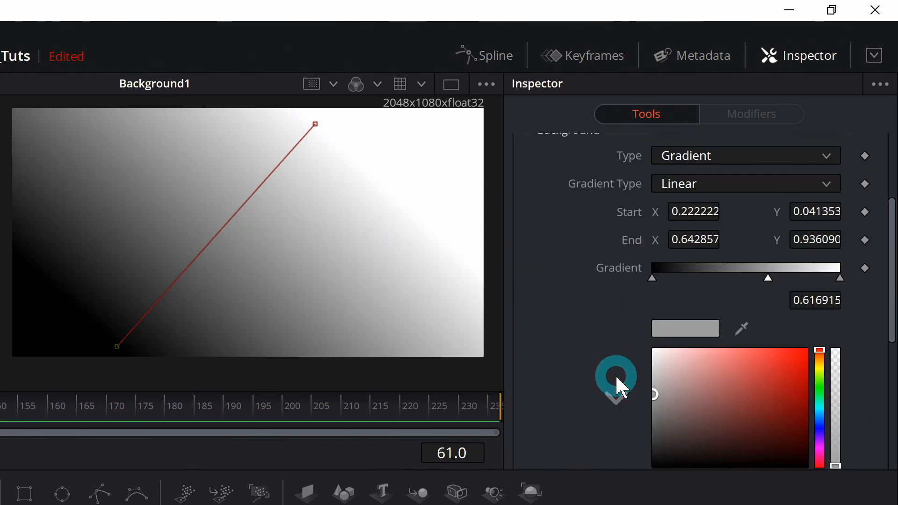
left_click(801, 350)
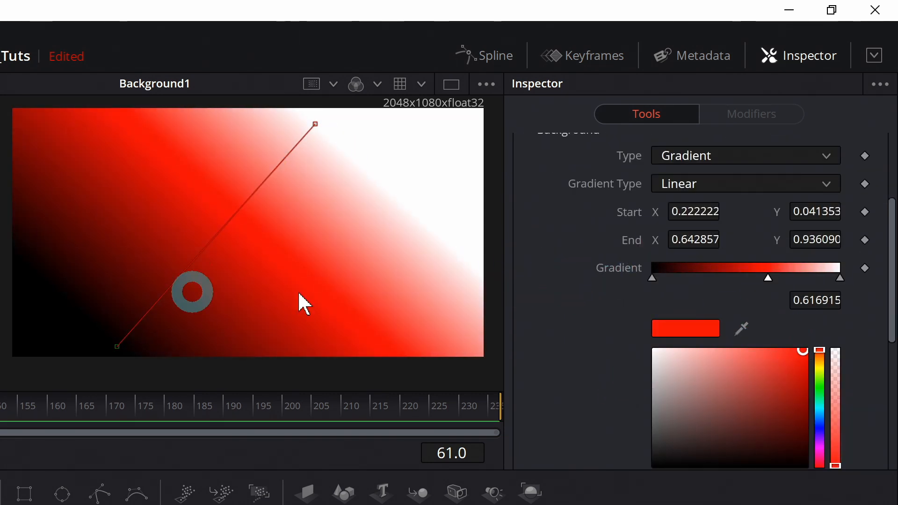
left_click(701, 248)
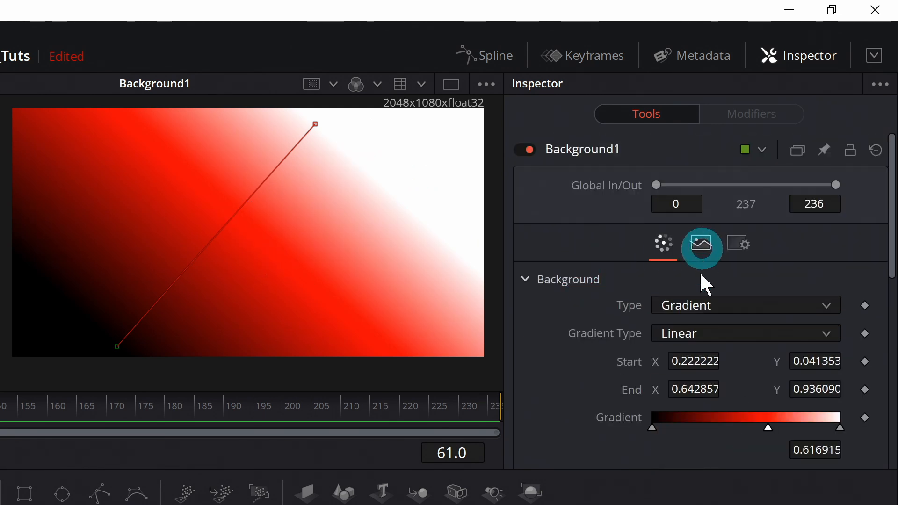
Step: Switch Type to Horizontal, then back to Solid Color with black
left_click(744, 304)
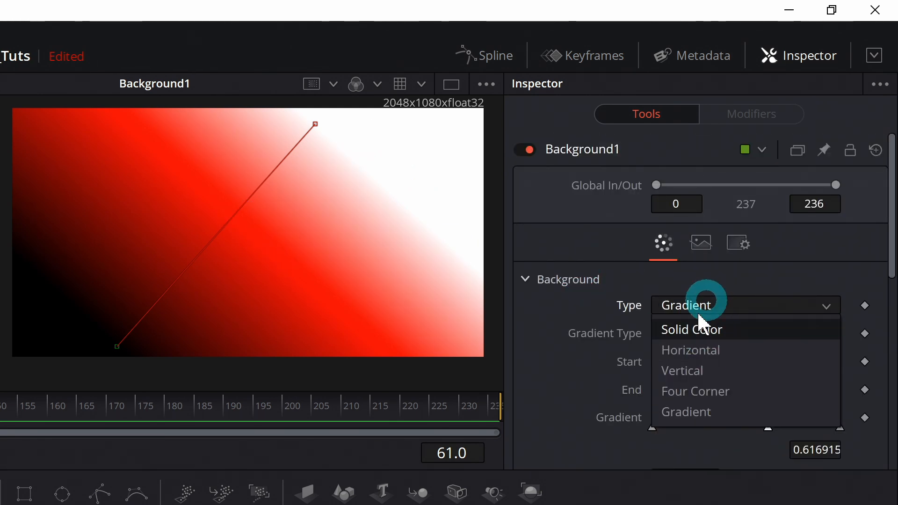
left_click(692, 329)
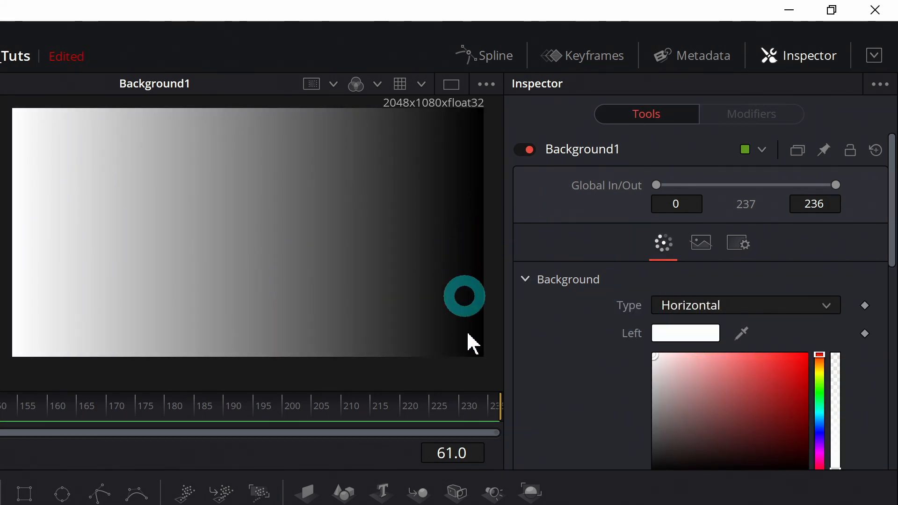
left_click(744, 305)
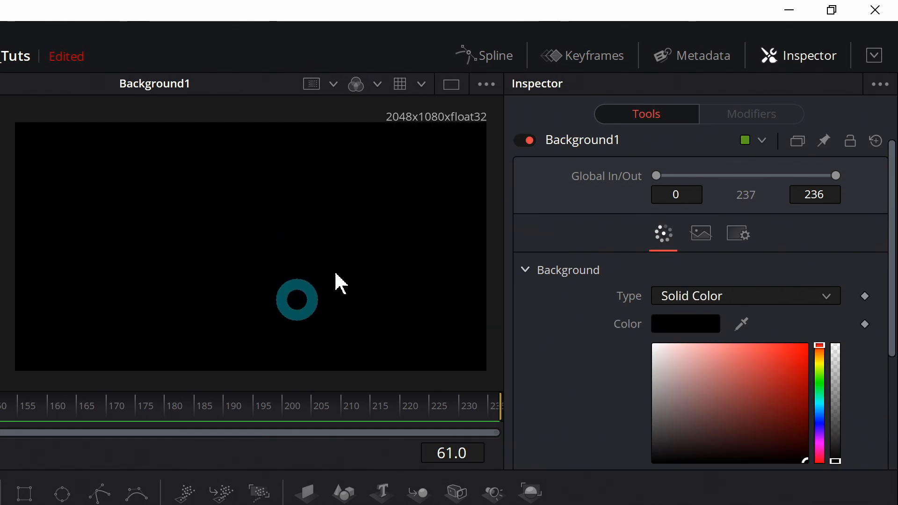
left_click_drag(296, 300, 352, 221)
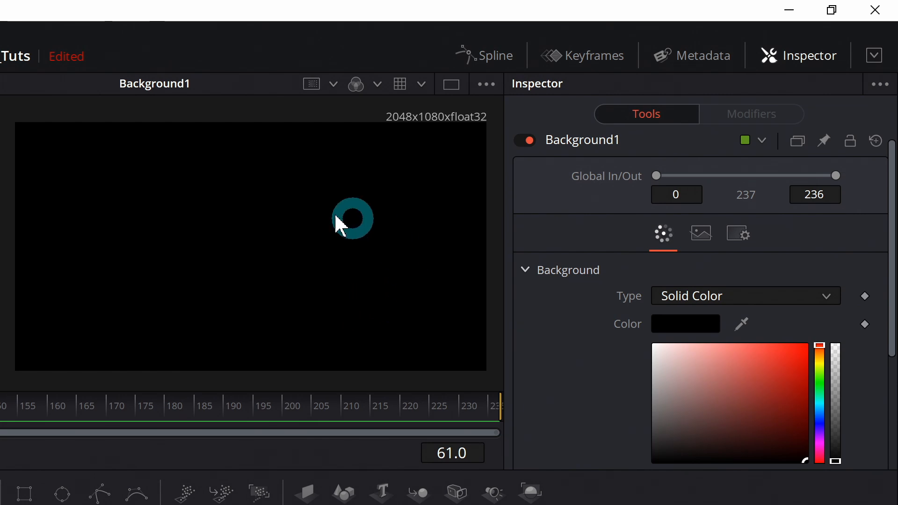